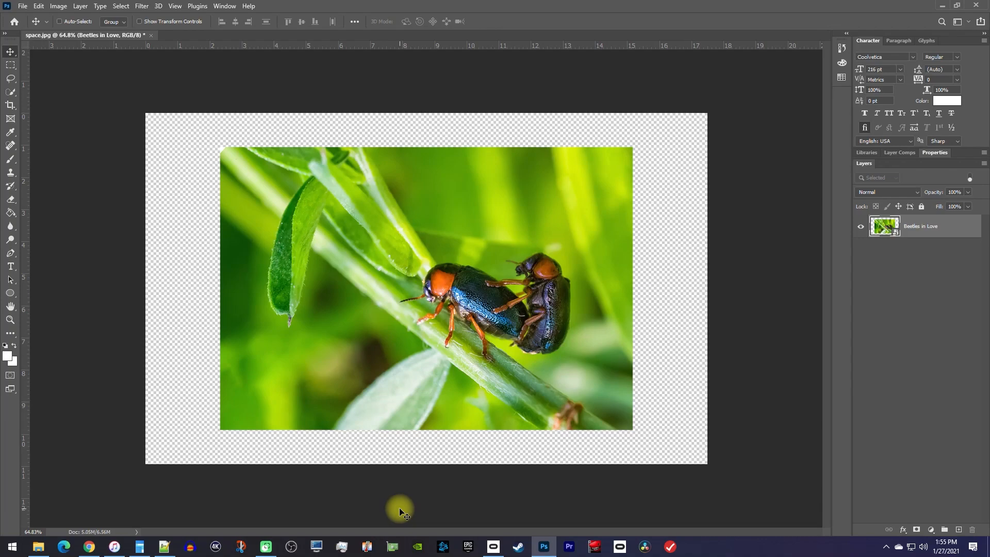
mouse_move(341, 391)
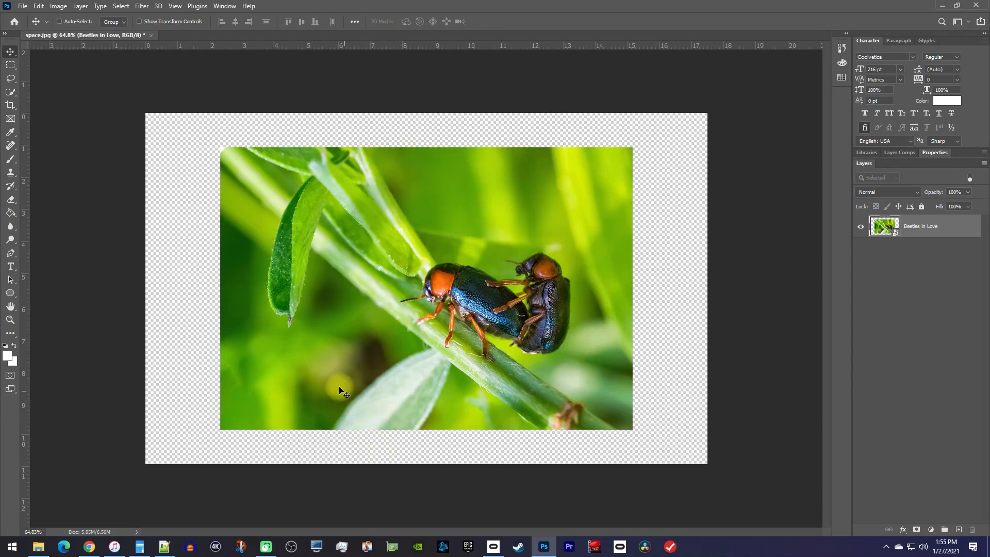
mouse_move(379, 188)
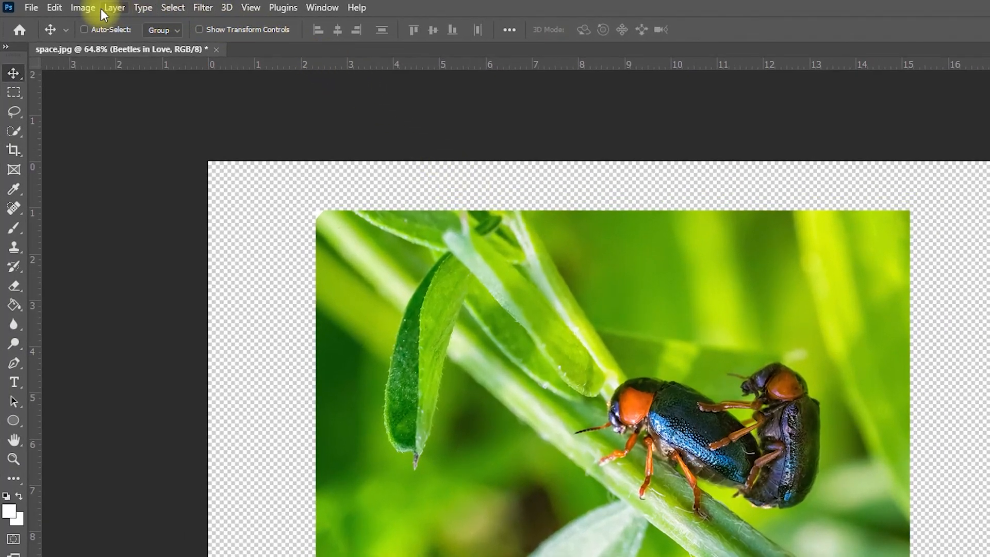
Trim the image based on transparent pixels, then start Free Transform on the beetle layer
left_click(82, 7)
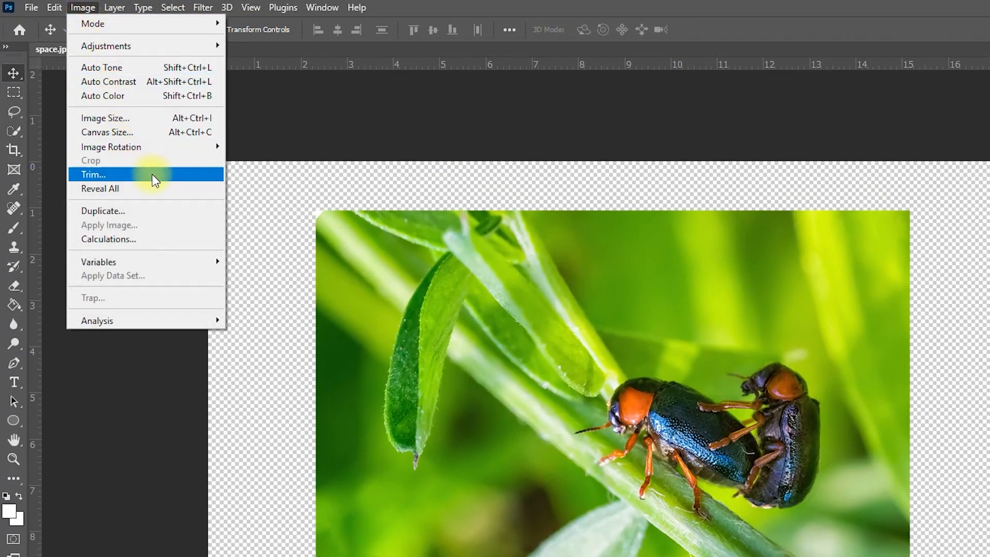
left_click(93, 174)
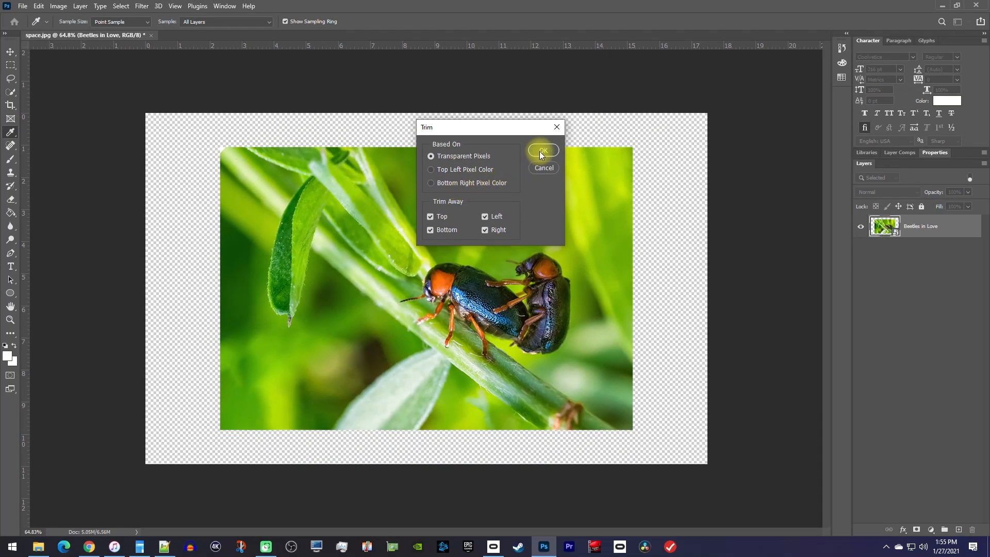
left_click(542, 150)
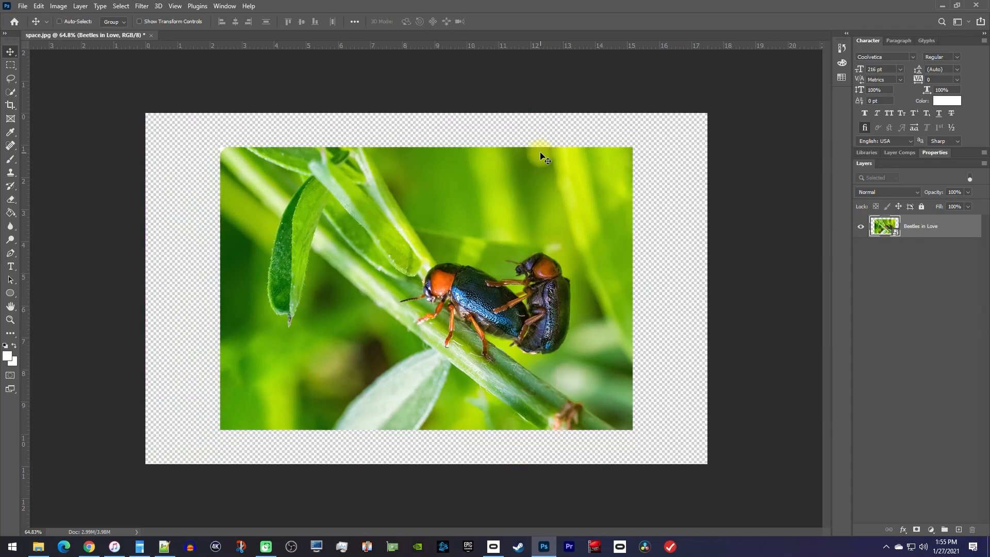
left_click(60, 21)
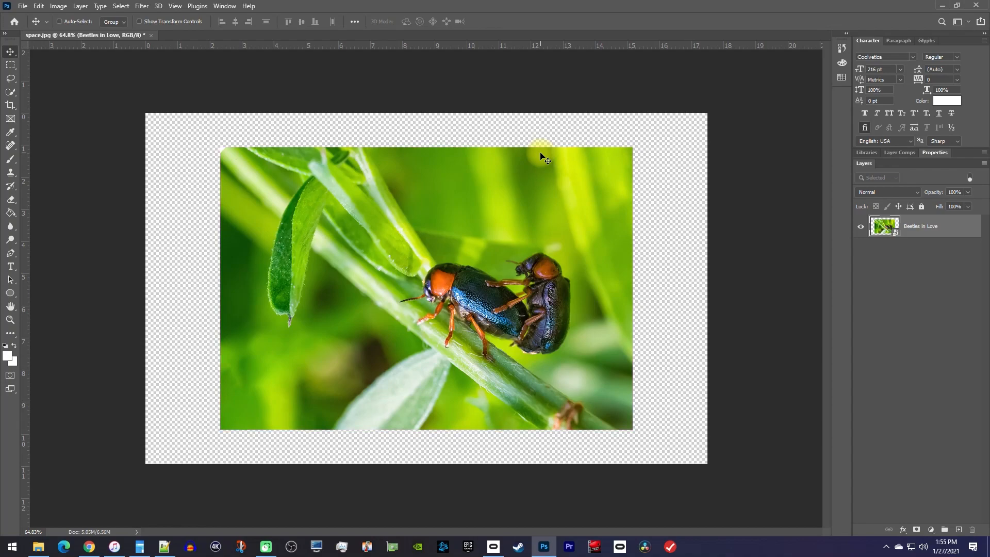
key("ctrl+t")
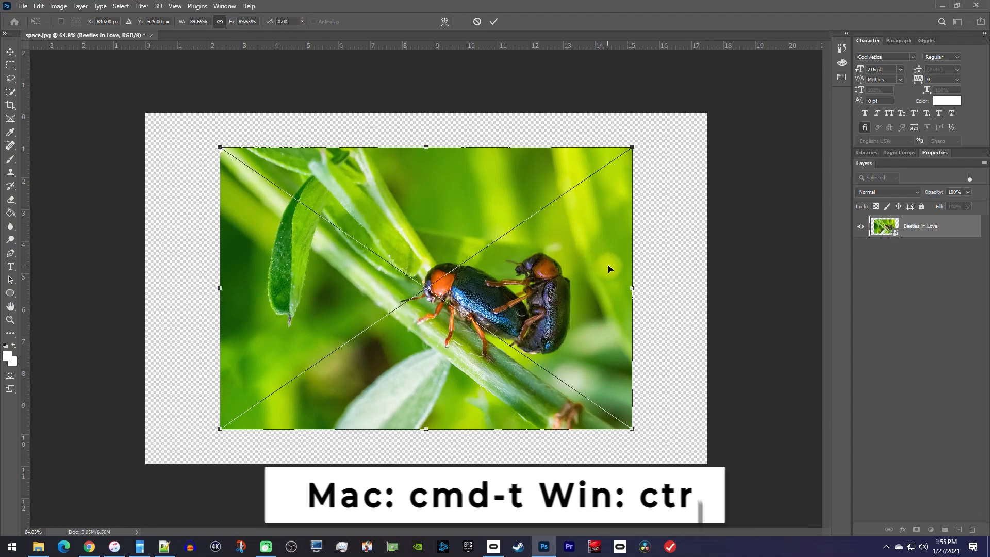
Stretch the beetle photo's right and bottom edges out to the canvas edges
left_click_drag(631, 288, 678, 290)
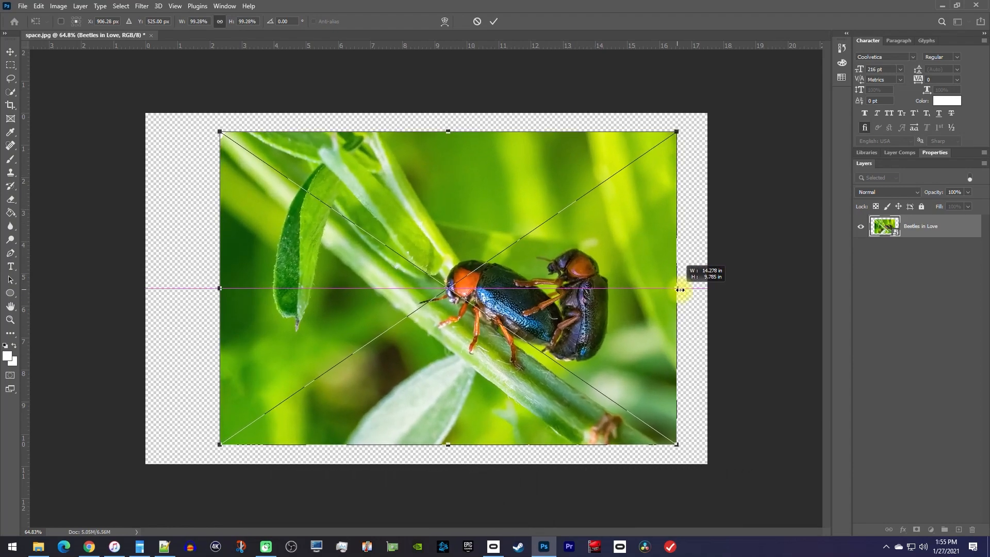
left_click_drag(678, 289, 705, 288)
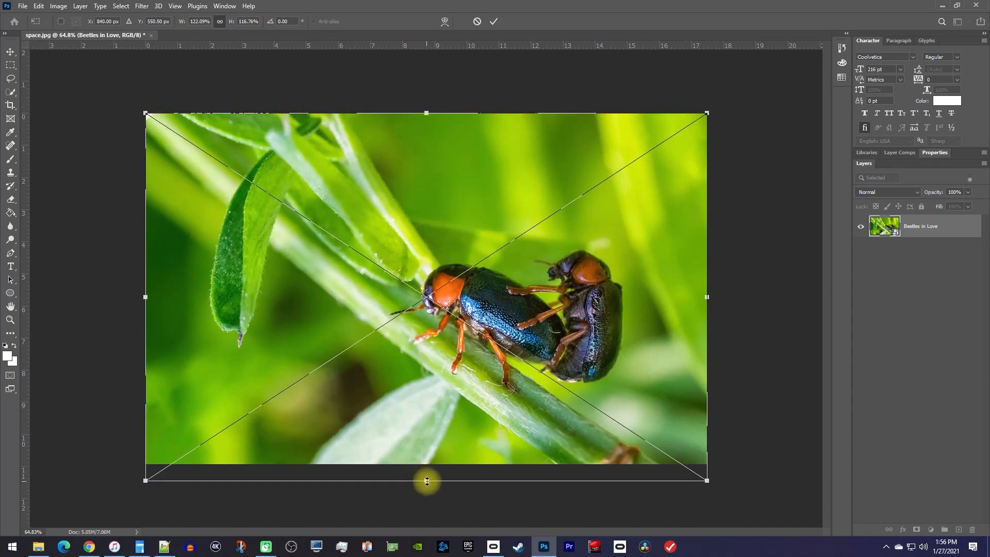
left_click_drag(426, 480, 428, 463)
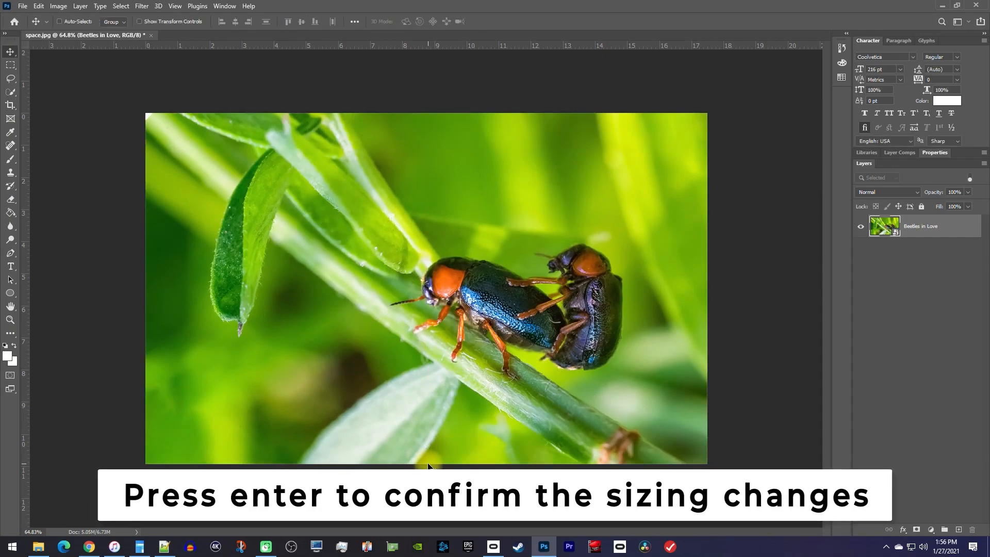
key("enter")
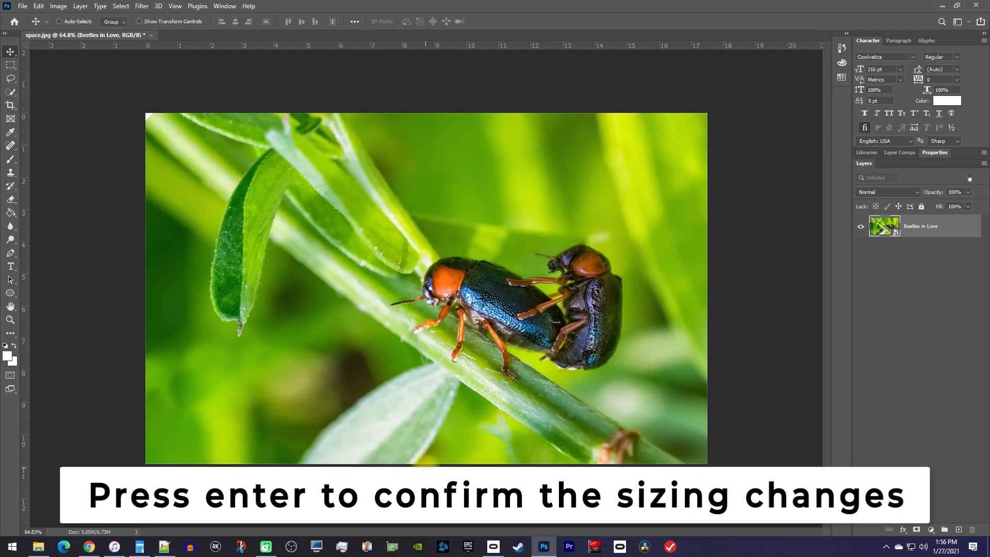
key("enter")
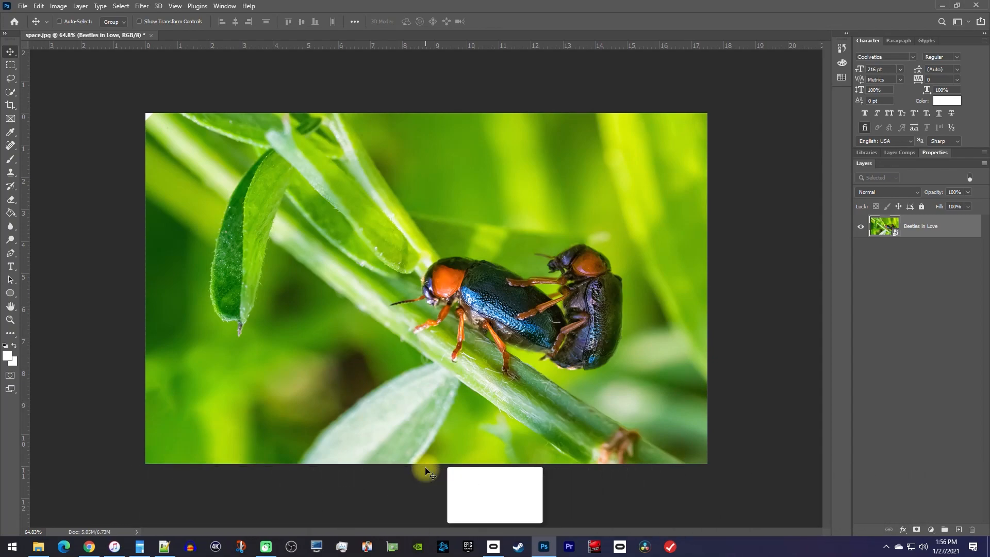